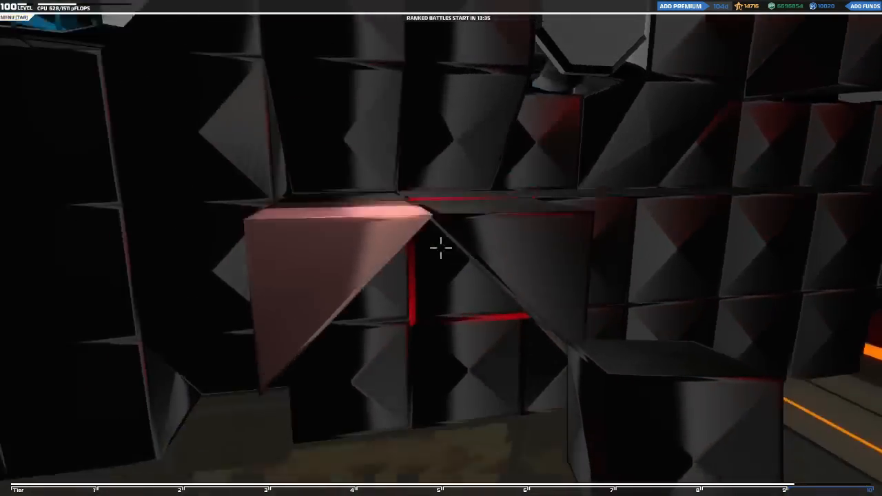
pyautogui.moveTo(441, 248)
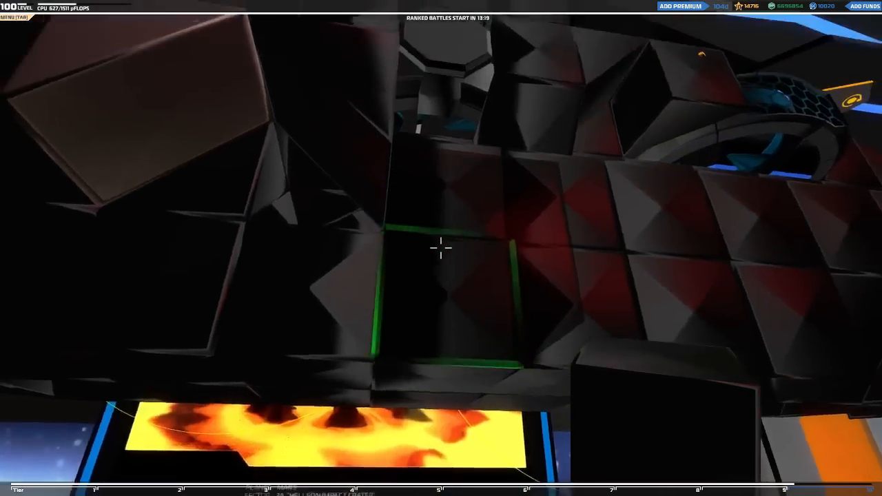
pyautogui.moveTo(442, 248)
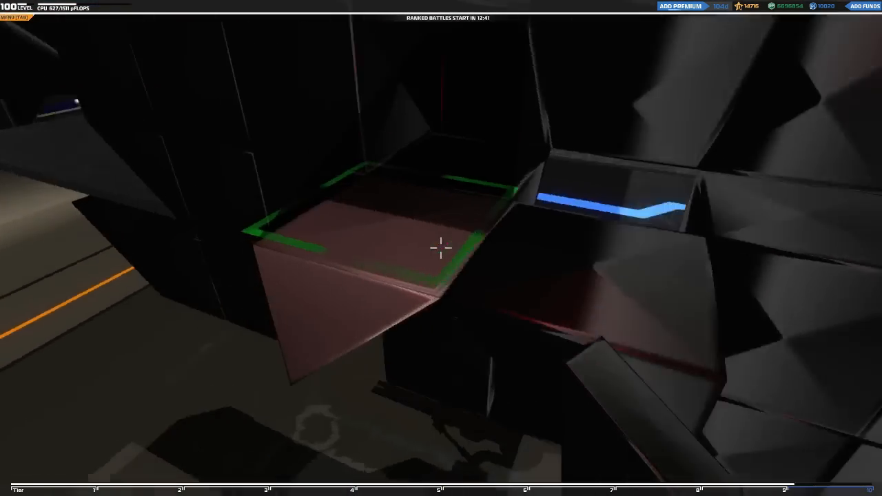
pyautogui.moveTo(441, 248)
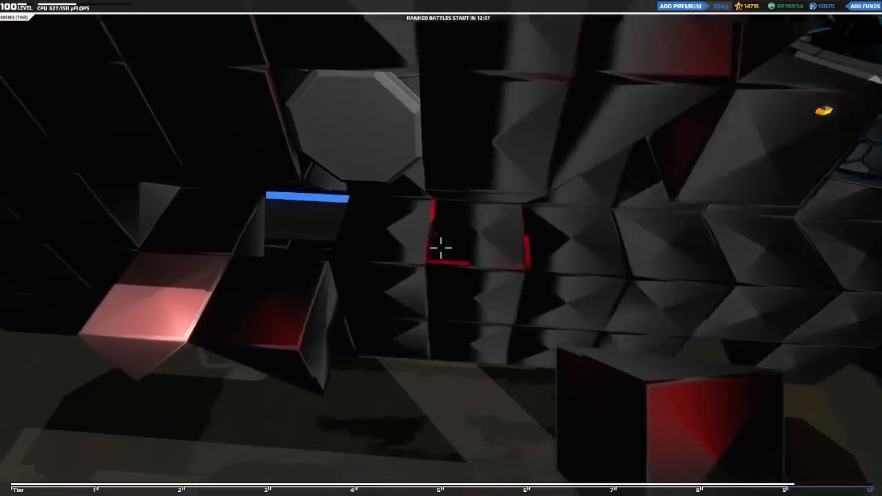
pyautogui.moveTo(441, 249)
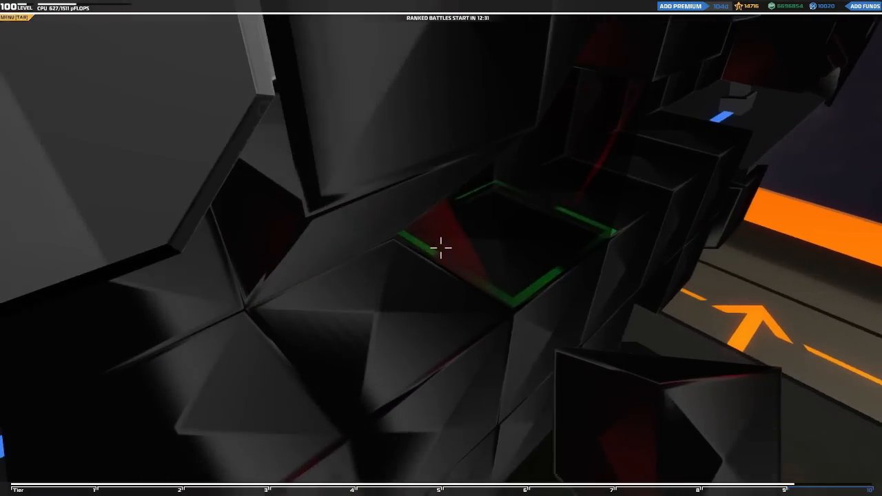
pyautogui.moveTo(441, 249)
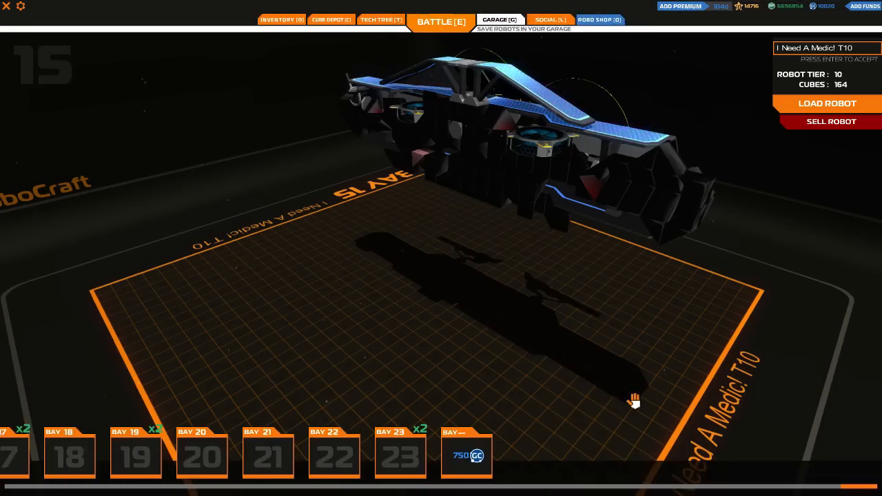
# Select Bay 23 in the garage so its robot 'I Need A Medic' loads for editing
pyautogui.click(400, 456)
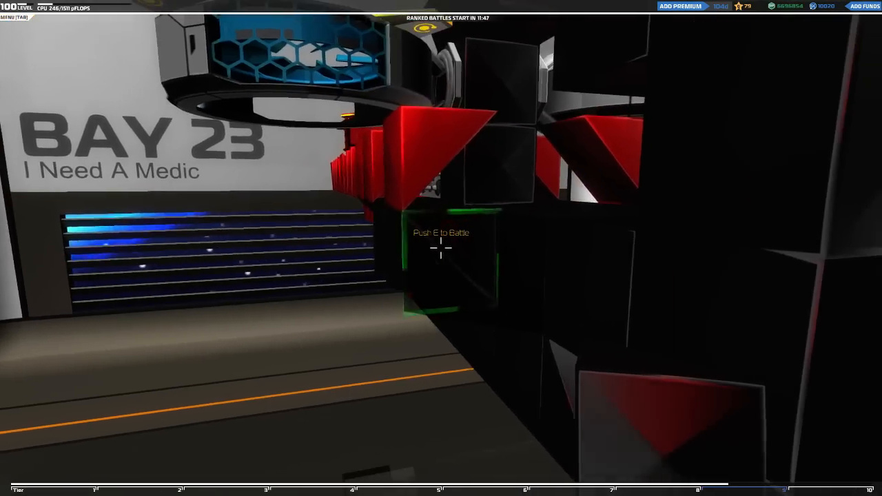
pyautogui.moveTo(441, 248)
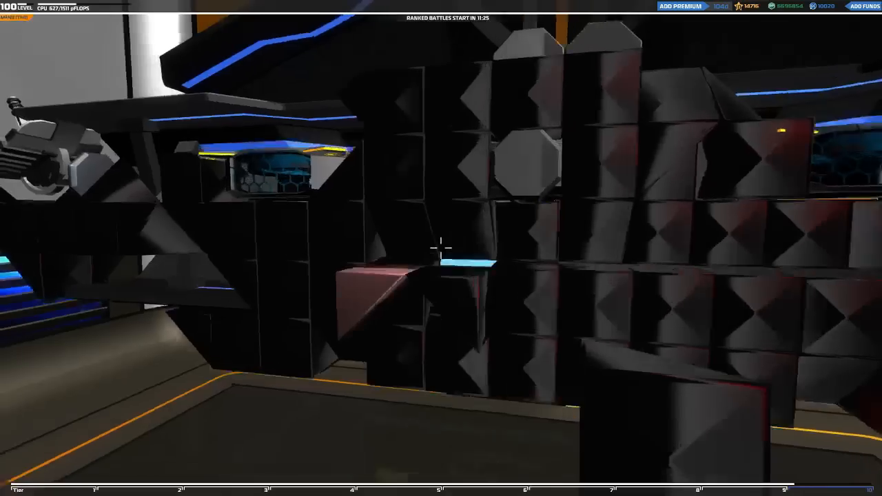
pyautogui.moveTo(441, 249)
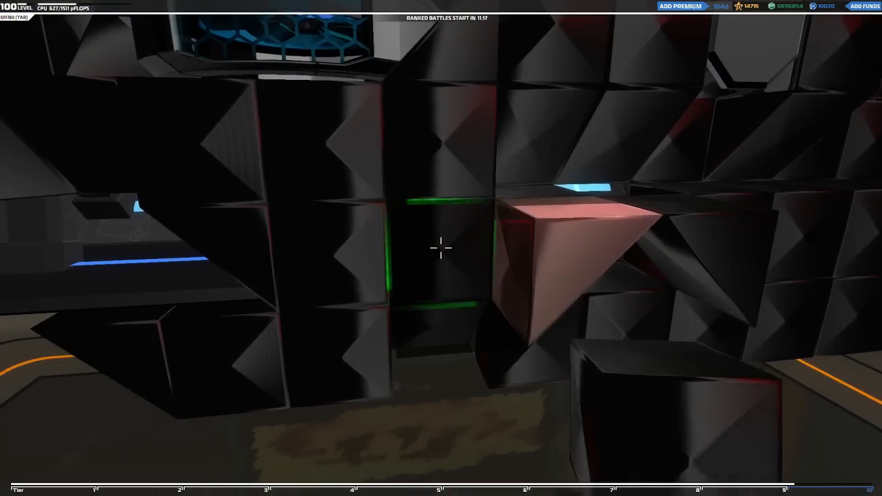
pyautogui.moveTo(441, 248)
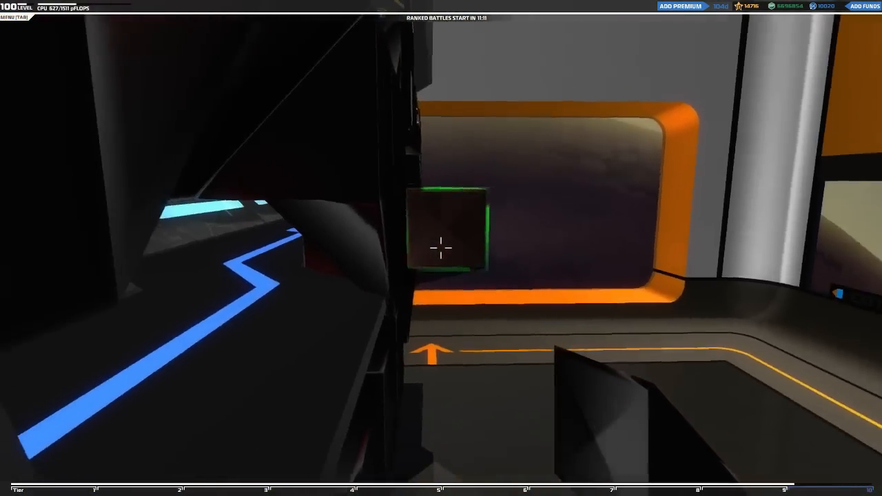
pyautogui.moveTo(441, 248)
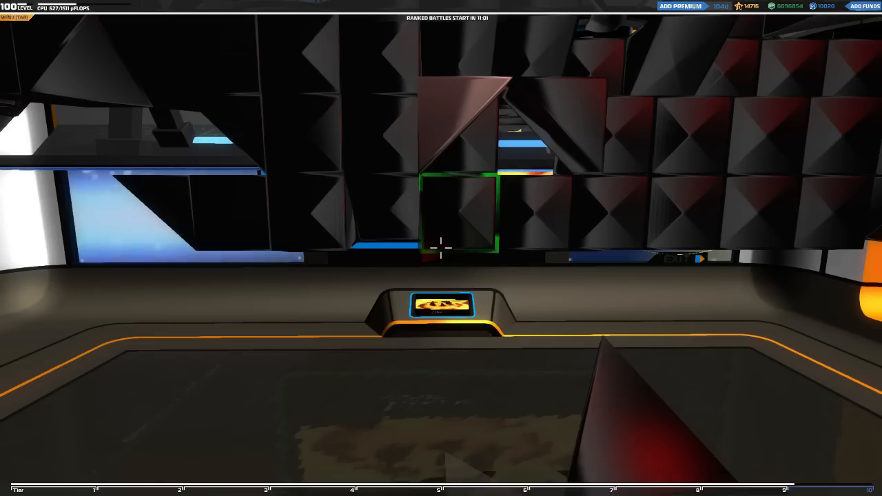
# Fill out more armor wedges and cubes along the Bay 23 robot's lower side
pyautogui.click(499, 20)
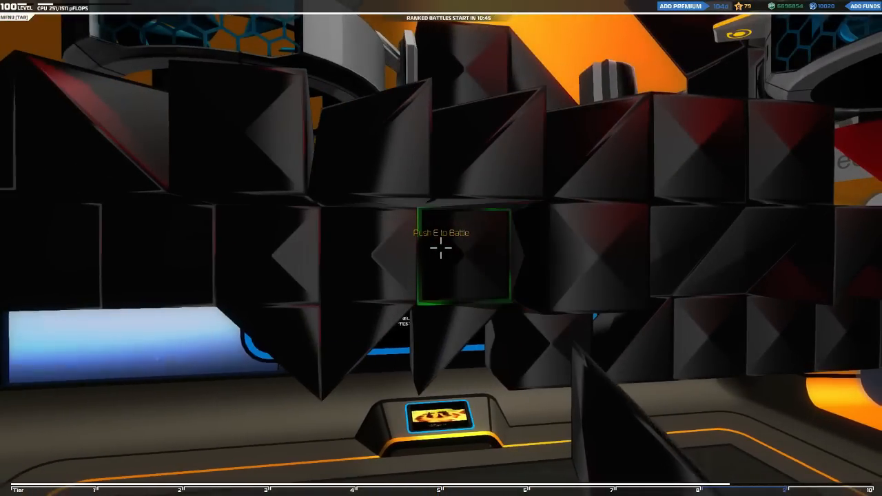
pyautogui.press('e')
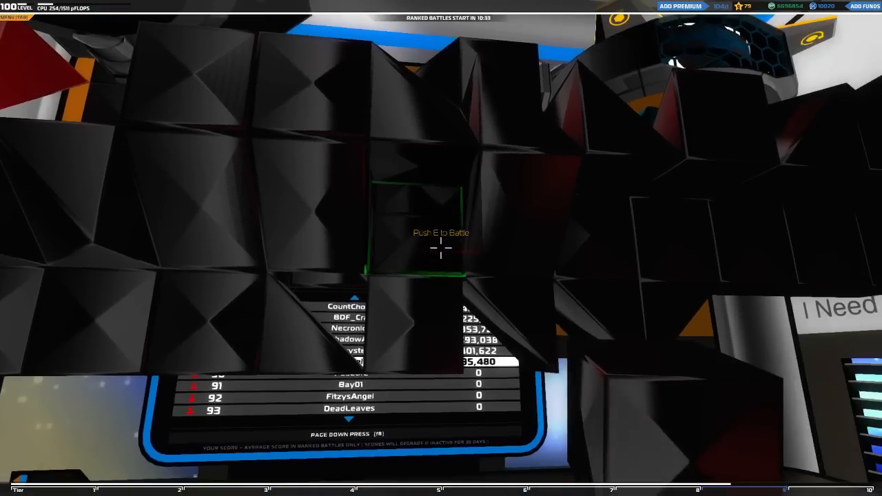
pyautogui.press('e')
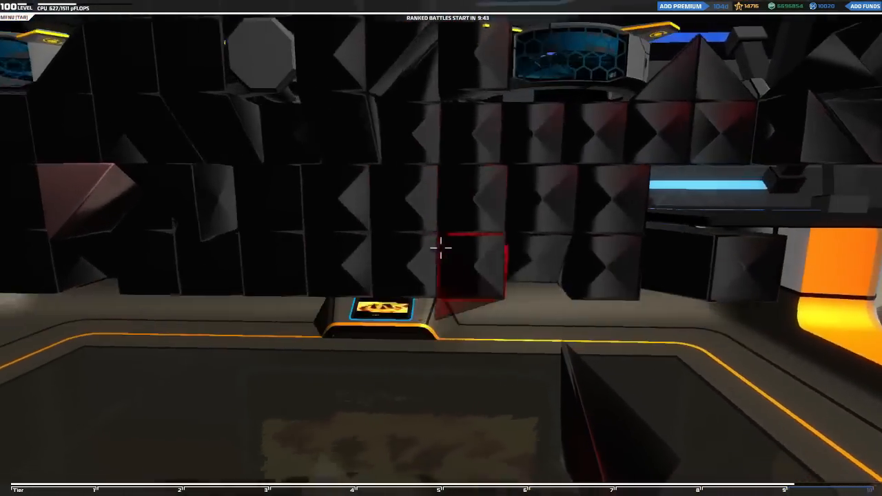
pyautogui.moveTo(441, 248)
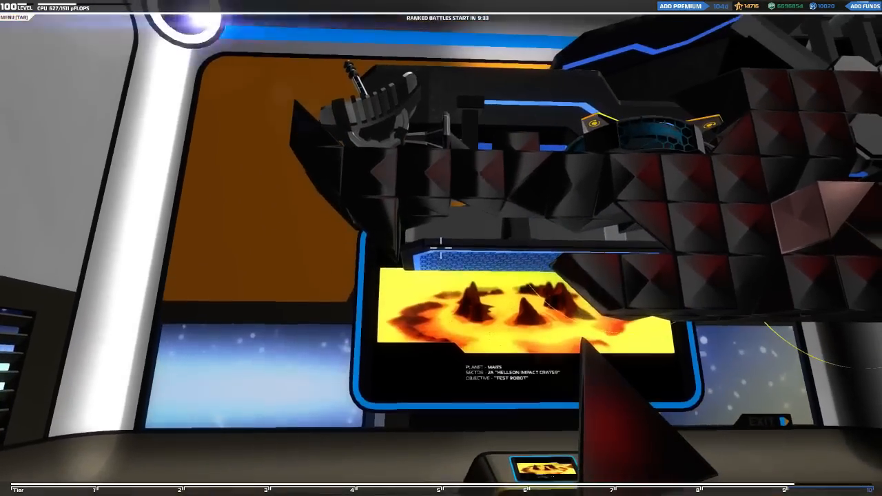
pyautogui.moveTo(442, 248)
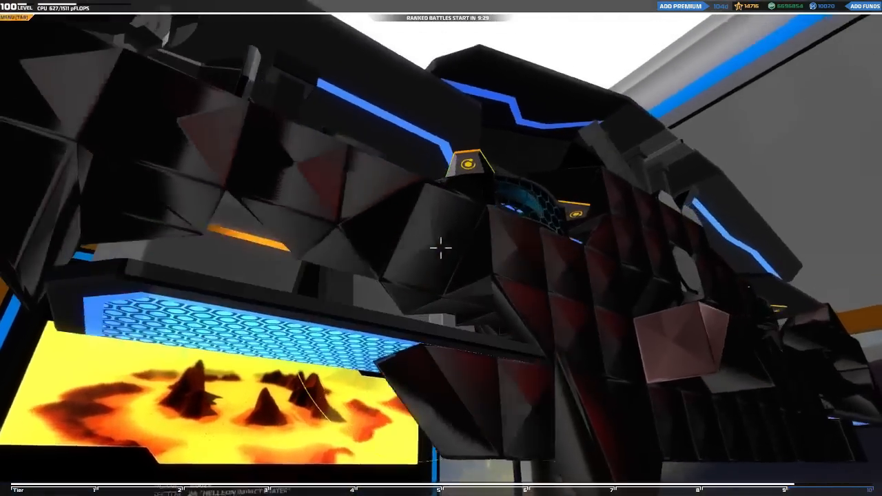
pyautogui.moveTo(441, 248)
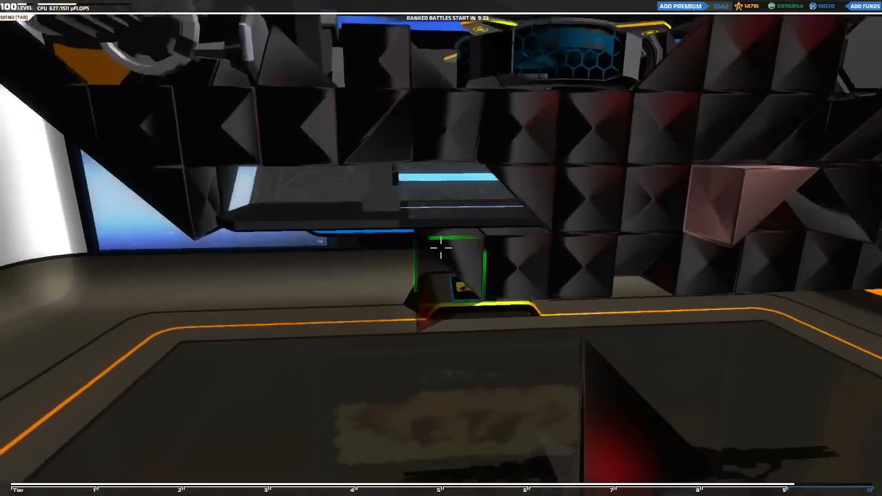
pyautogui.moveTo(441, 249)
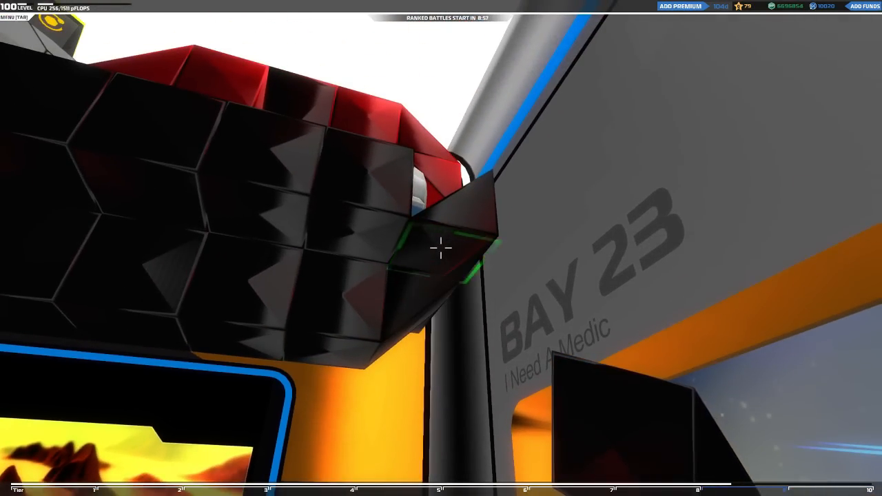
pyautogui.moveTo(441, 248)
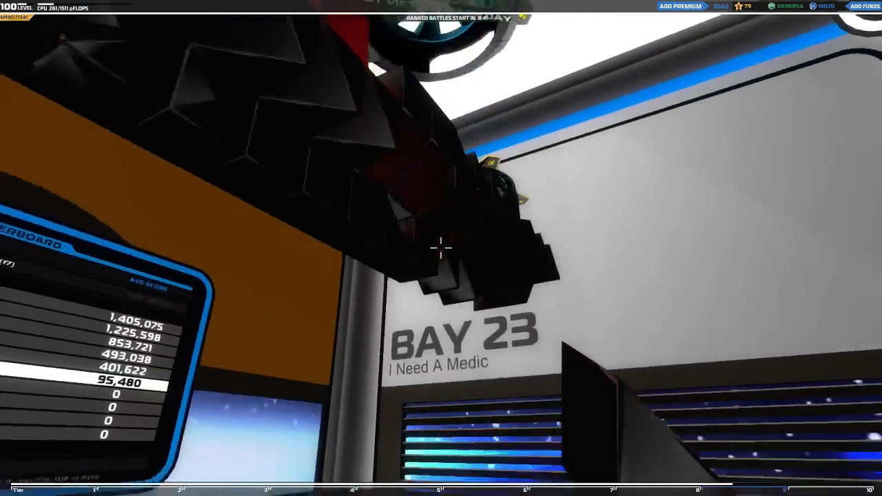
pyautogui.moveTo(441, 248)
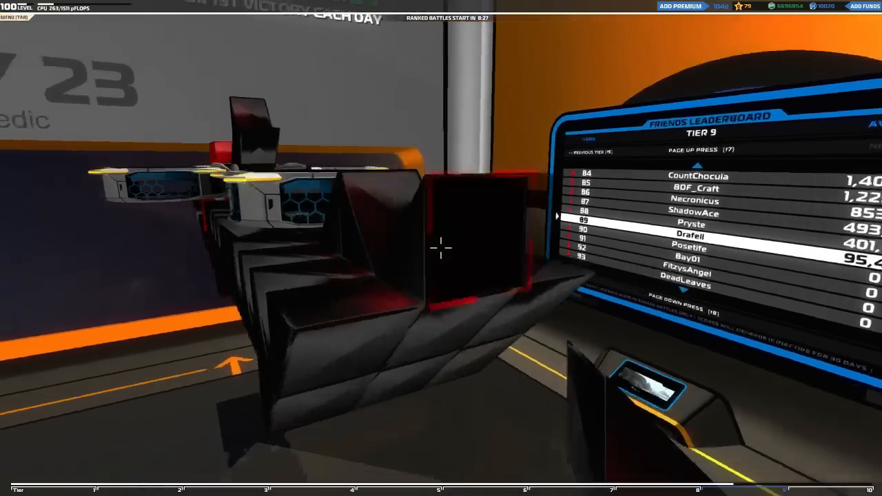
pyautogui.moveTo(441, 248)
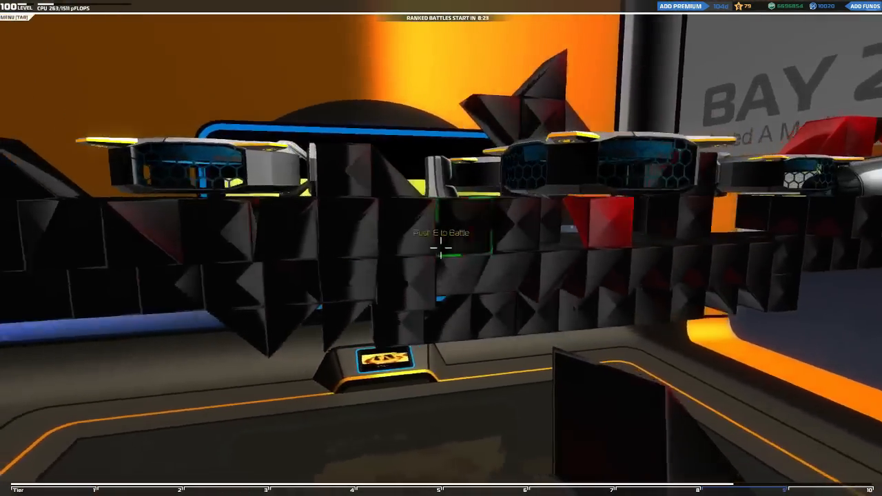
pyautogui.moveTo(441, 248)
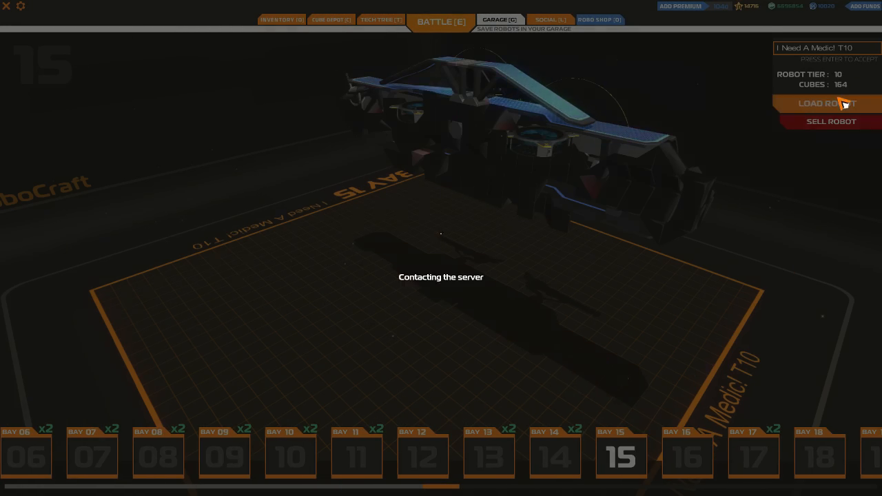
# Load the Bay 15 reference medic robot to inspect its underside armor
pyautogui.click(827, 104)
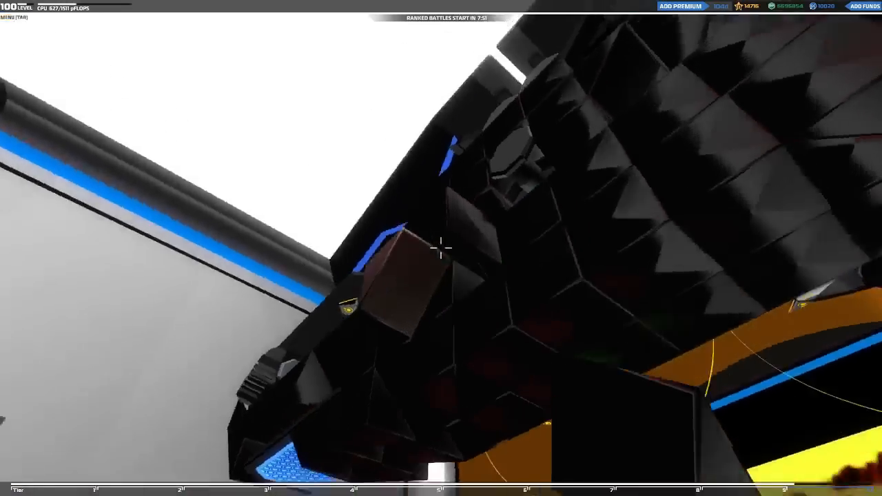
pyautogui.moveTo(442, 248)
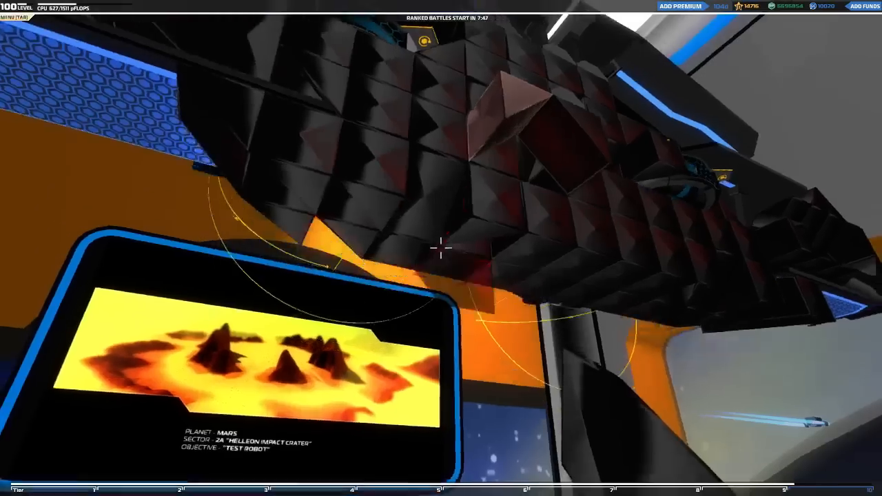
pyautogui.moveTo(441, 248)
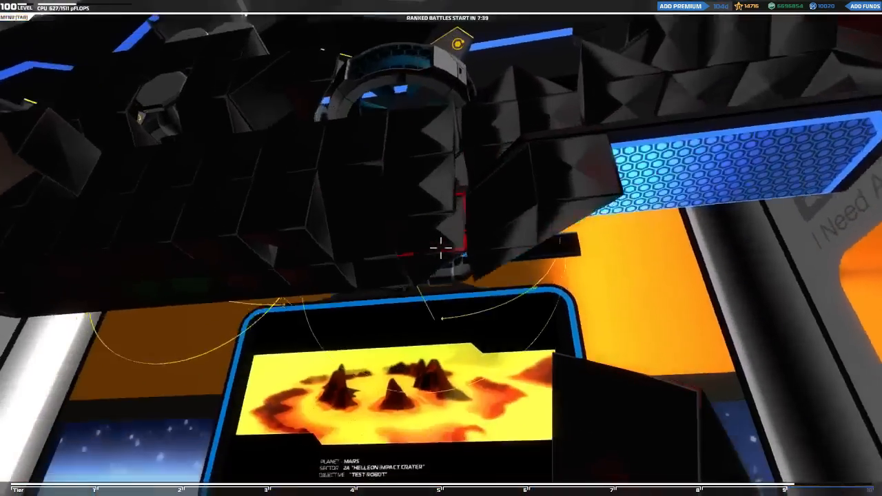
pyautogui.moveTo(441, 249)
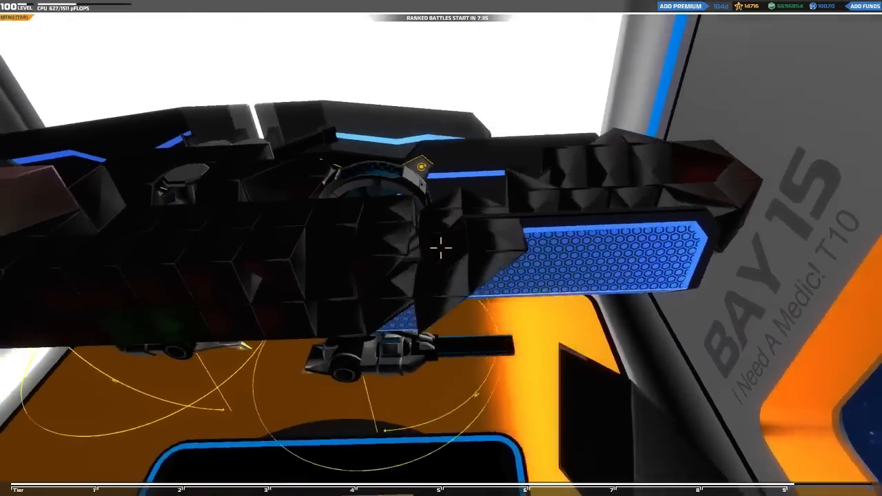
pyautogui.moveTo(442, 248)
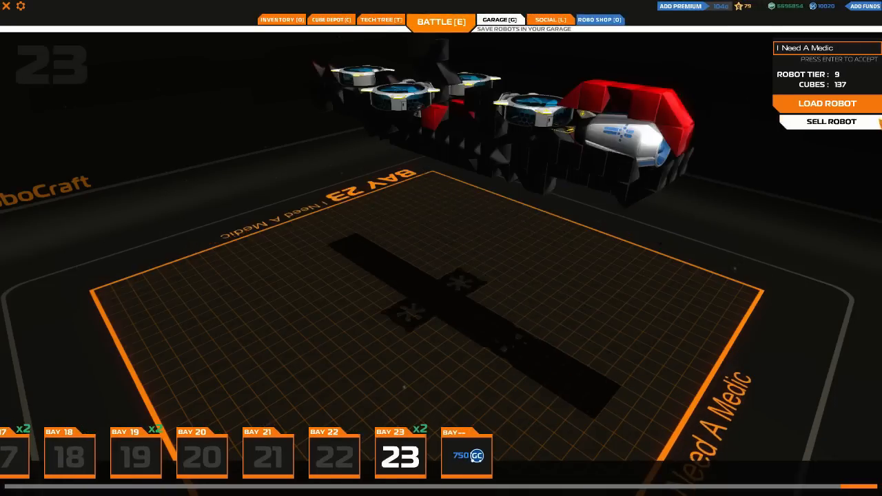
# Load the Bay 23 robot and continue adding black armor along its hull to 158 cubes
pyautogui.click(827, 104)
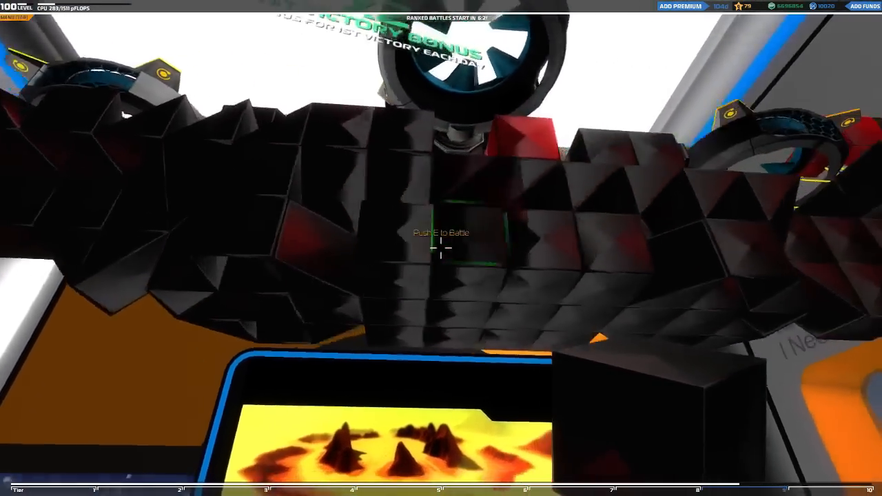
pyautogui.moveTo(442, 248)
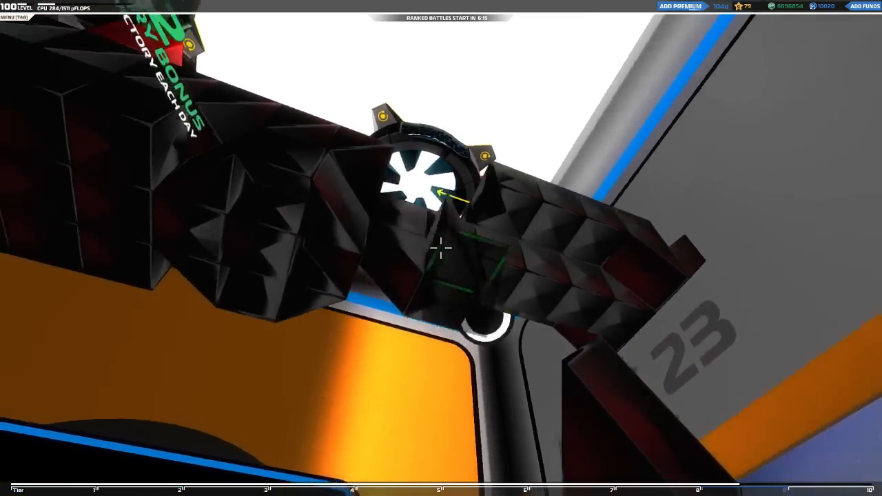
pyautogui.moveTo(441, 248)
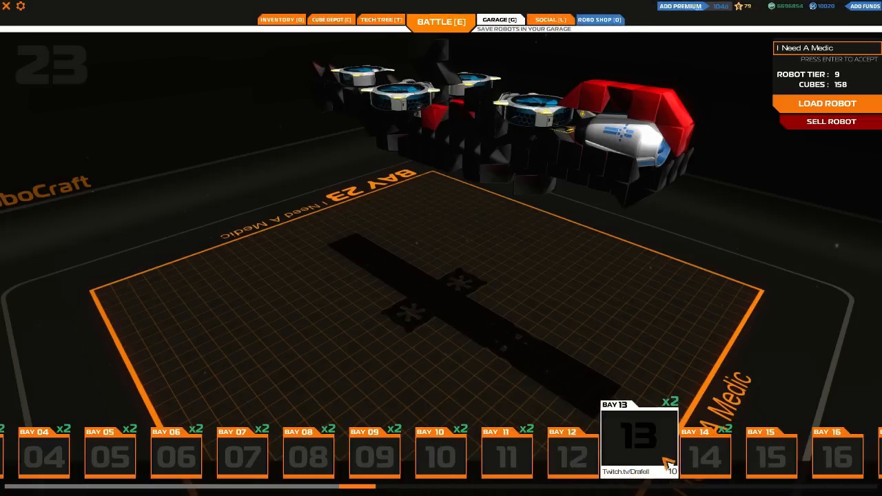
# Select Bay 15 to bring up the reference T10 medic robot for close study
pyautogui.click(771, 456)
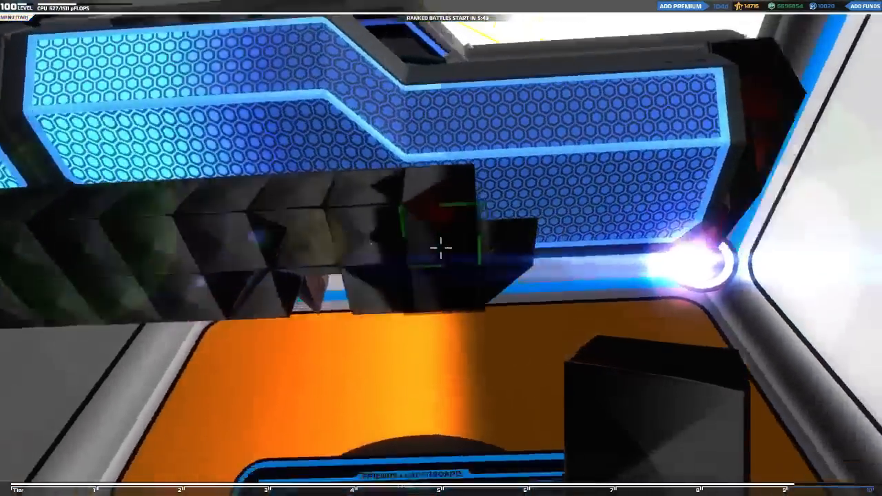
pyautogui.moveTo(441, 248)
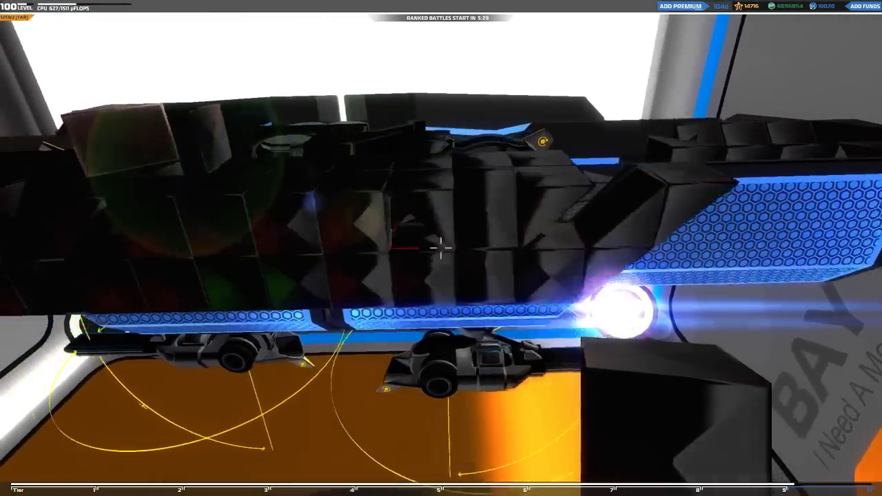
pyautogui.moveTo(441, 248)
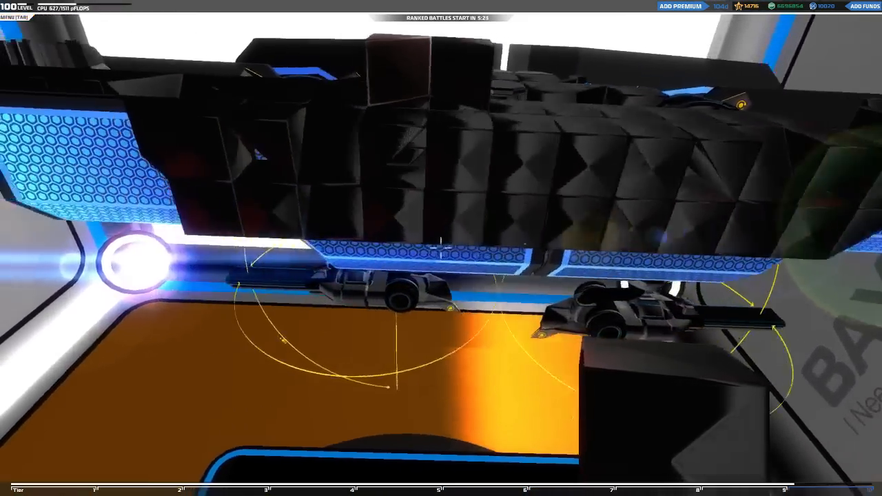
pyautogui.moveTo(441, 248)
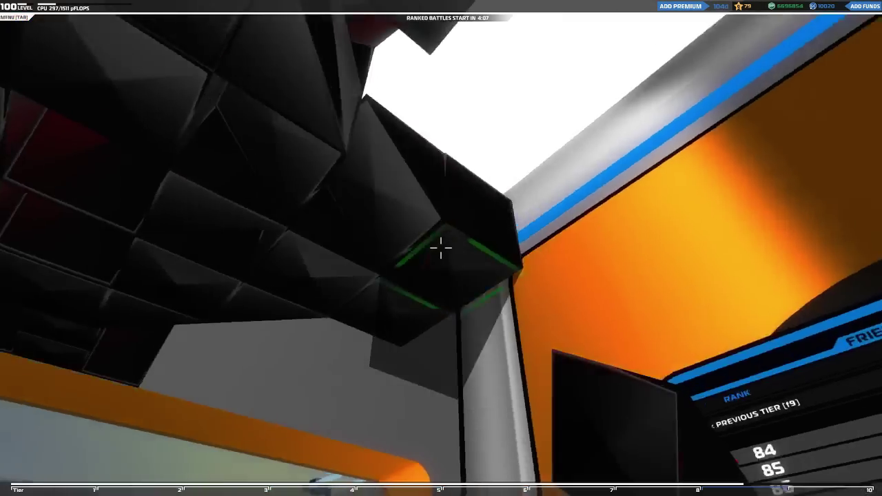
pyautogui.moveTo(441, 249)
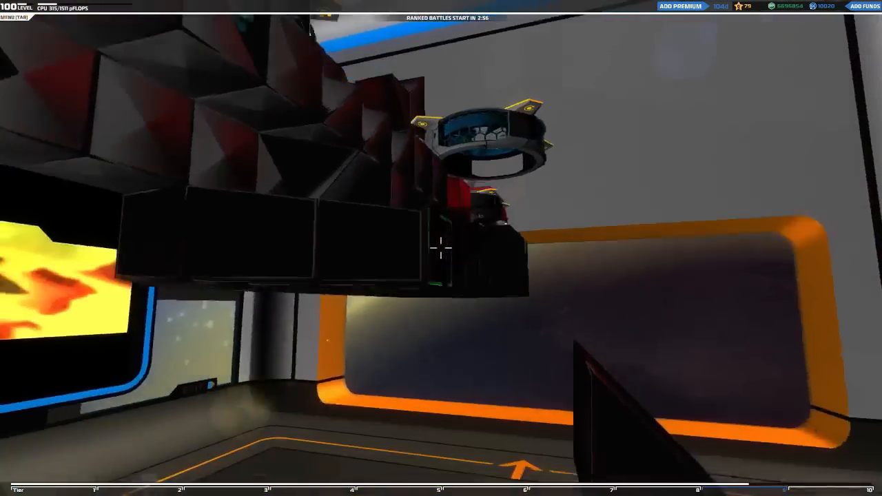
pyautogui.moveTo(441, 248)
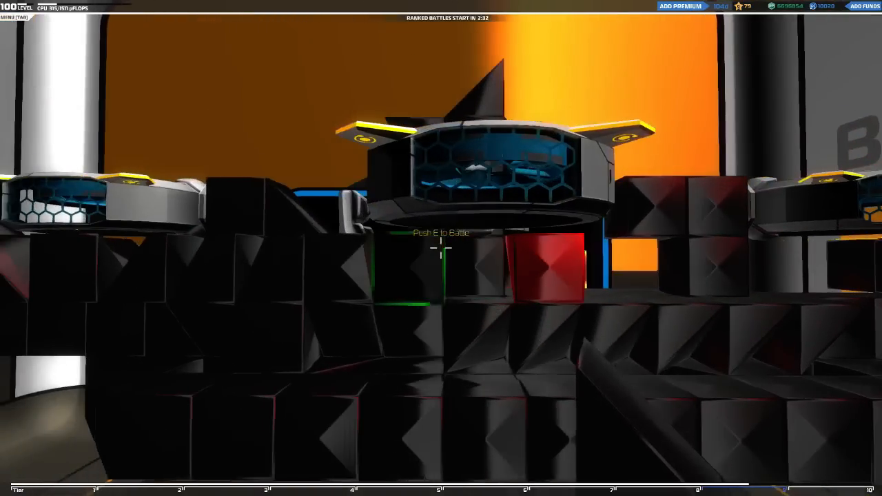
pyautogui.moveTo(441, 248)
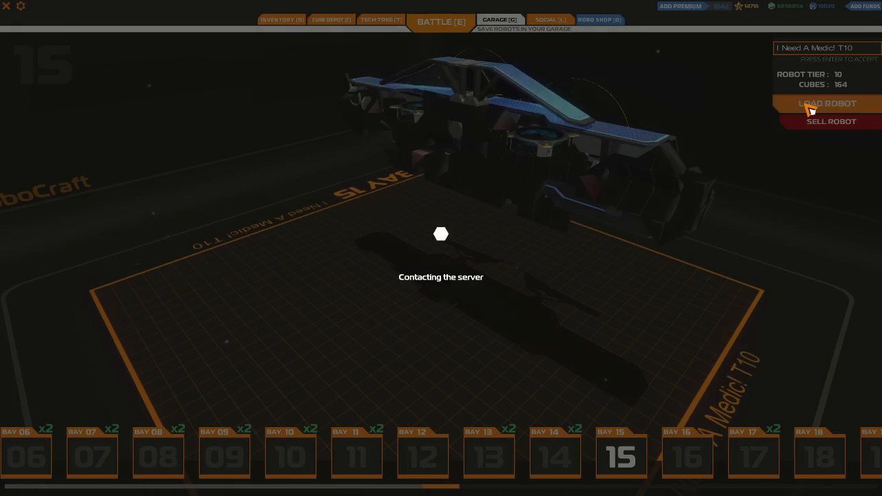
# Load the Bay 15 'I Need A Medic' T10 robot into build mode
pyautogui.click(827, 103)
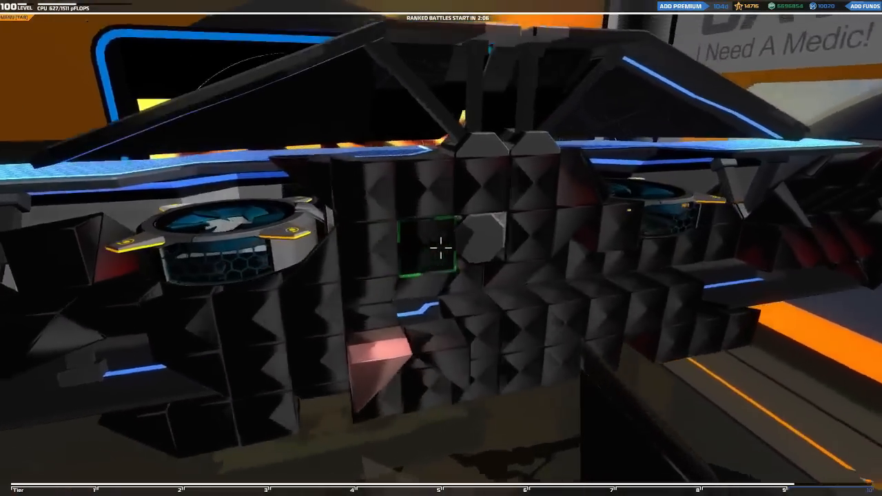
pyautogui.moveTo(441, 249)
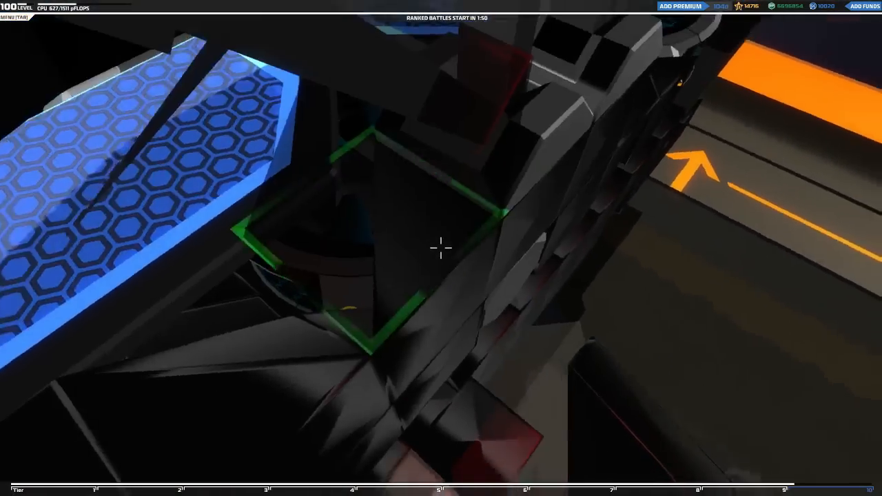
pyautogui.moveTo(441, 248)
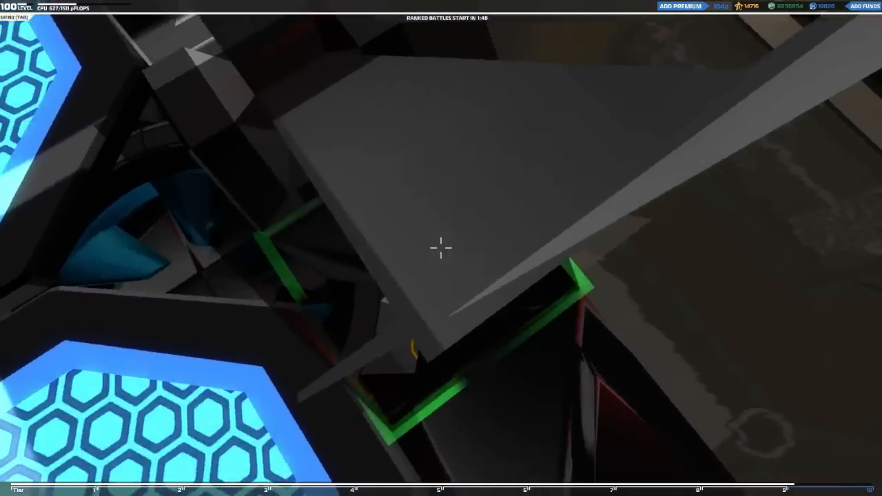
pyautogui.moveTo(441, 248)
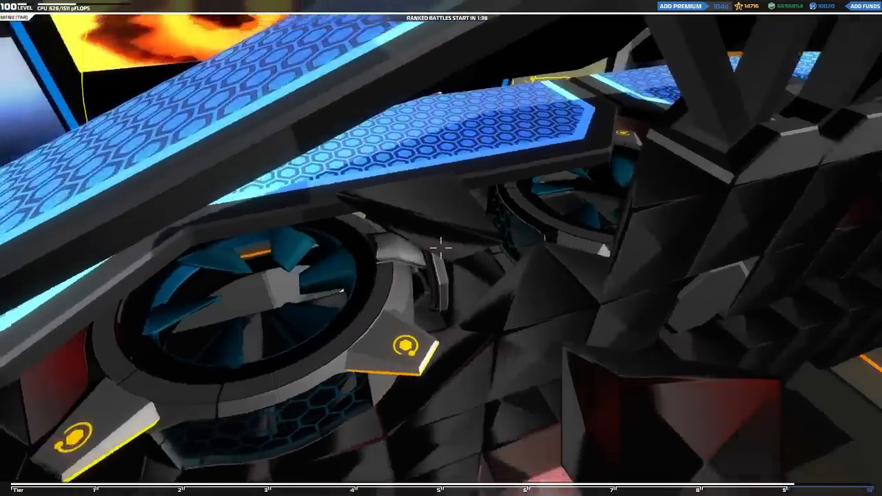
pyautogui.moveTo(442, 248)
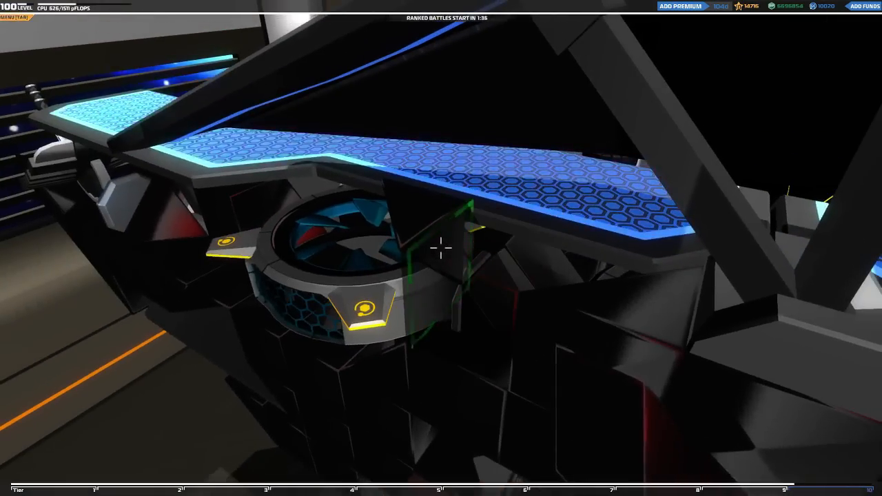
pyautogui.moveTo(442, 248)
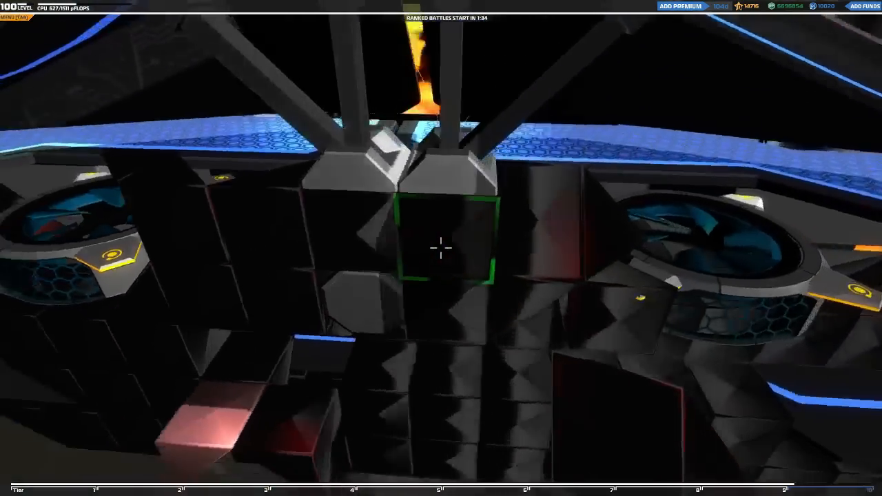
pyautogui.moveTo(441, 248)
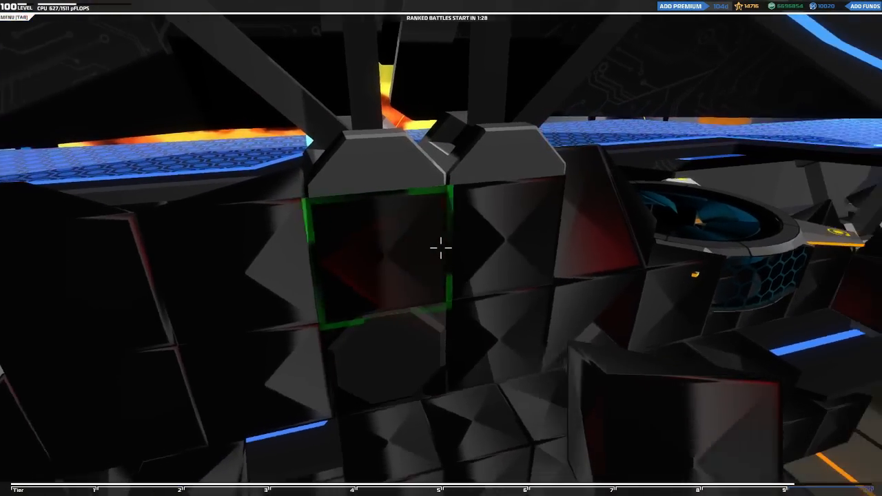
pyautogui.moveTo(441, 249)
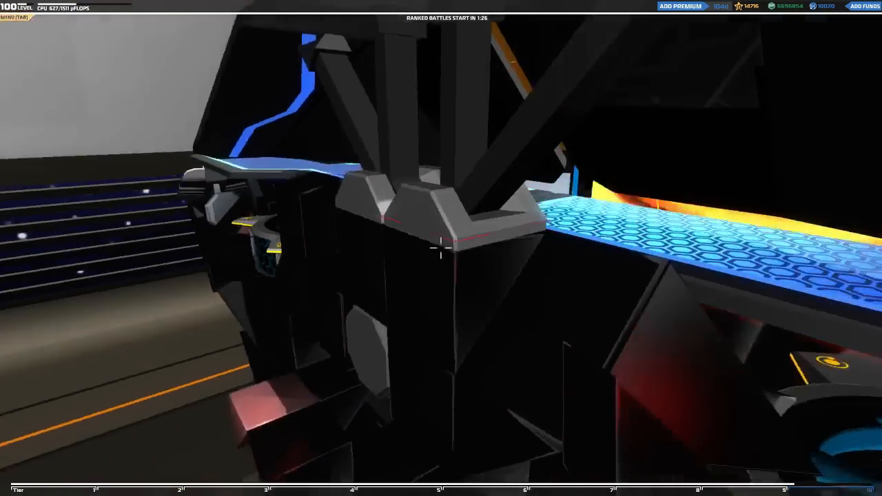
pyautogui.moveTo(441, 248)
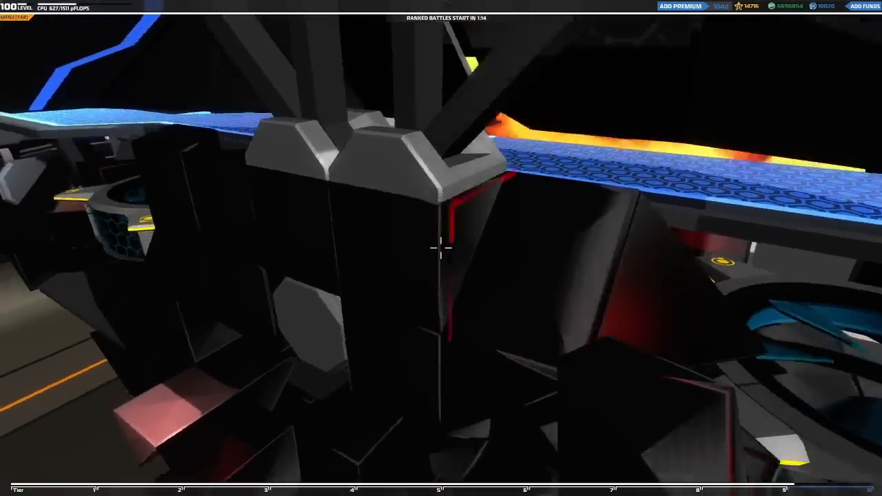
pyautogui.moveTo(441, 248)
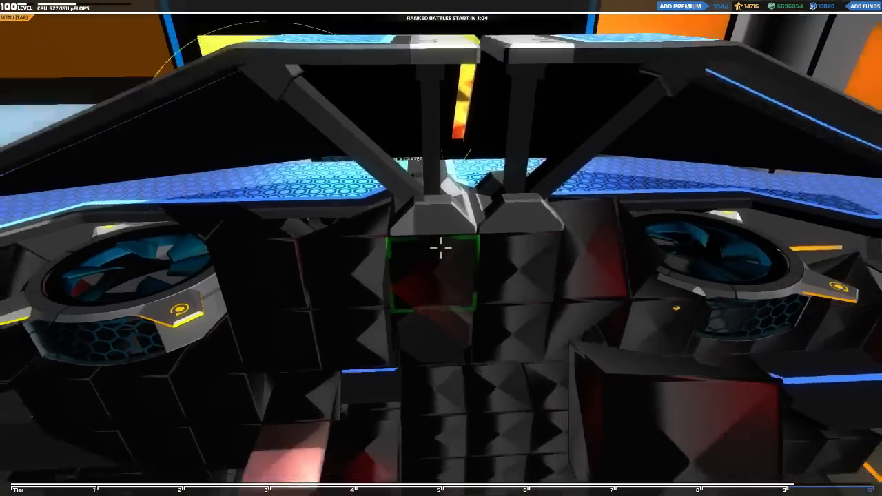
pyautogui.moveTo(441, 248)
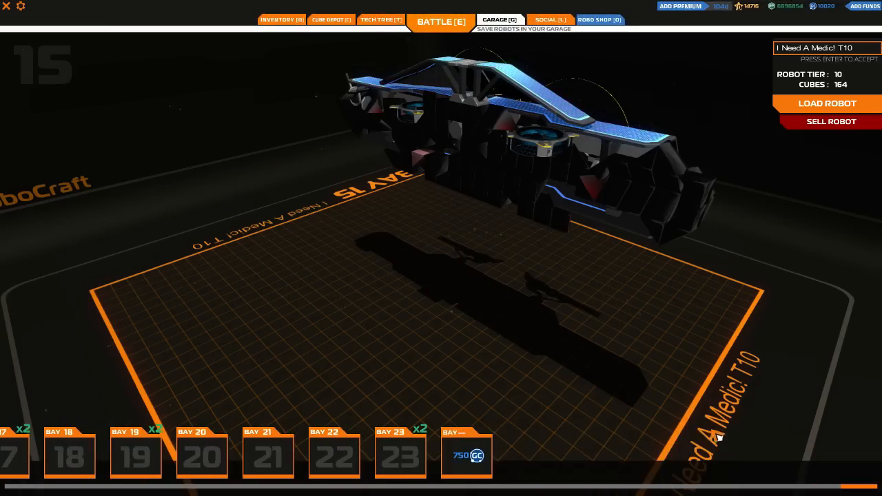
# Select Bay 23 to bring up the medic robot being rebuilt
pyautogui.click(400, 458)
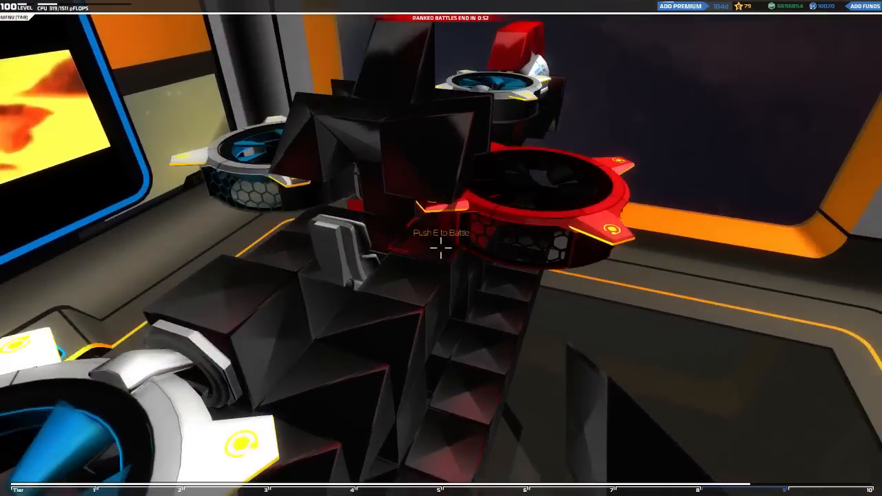
pyautogui.moveTo(441, 249)
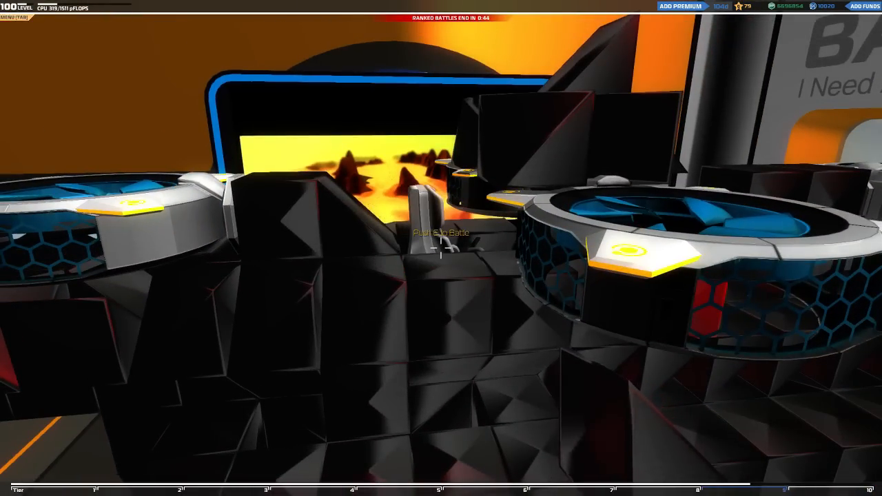
# Exit to the garage and load Bay 15's T10 reference robot to re-check its armor
pyautogui.click(499, 19)
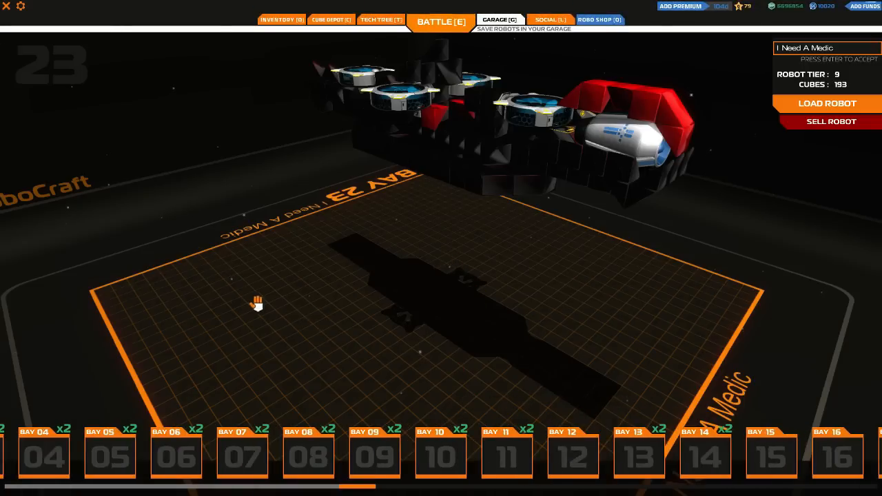
pyautogui.click(769, 458)
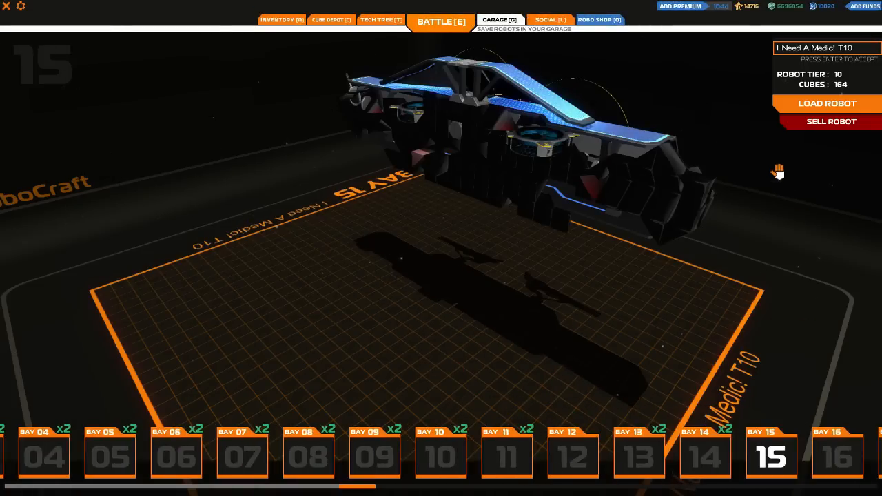
pyautogui.click(827, 102)
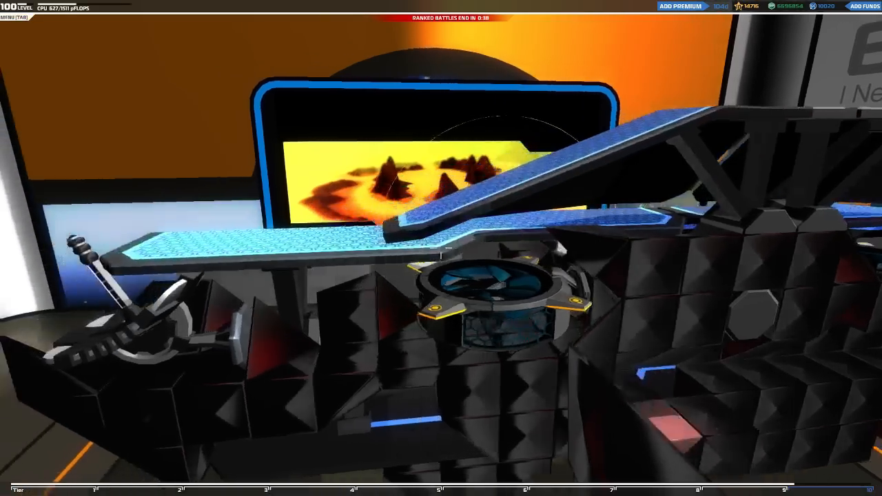
pyautogui.moveTo(441, 248)
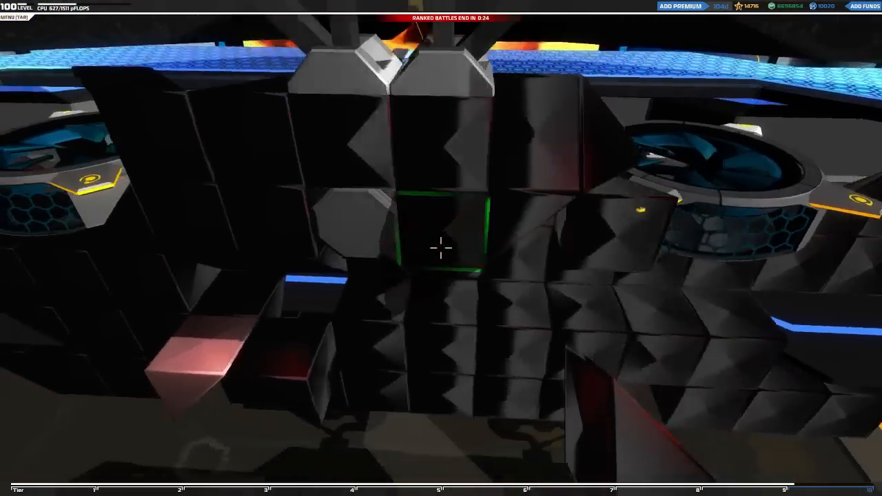
pyautogui.moveTo(441, 248)
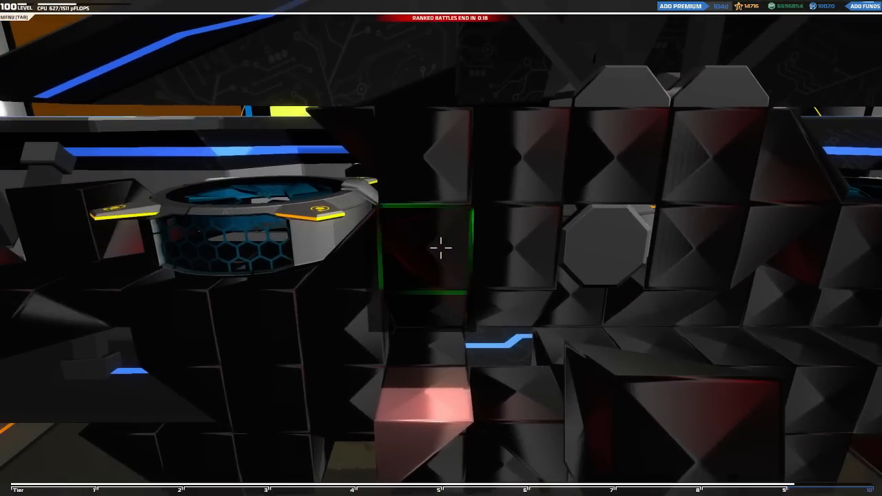
pyautogui.moveTo(441, 248)
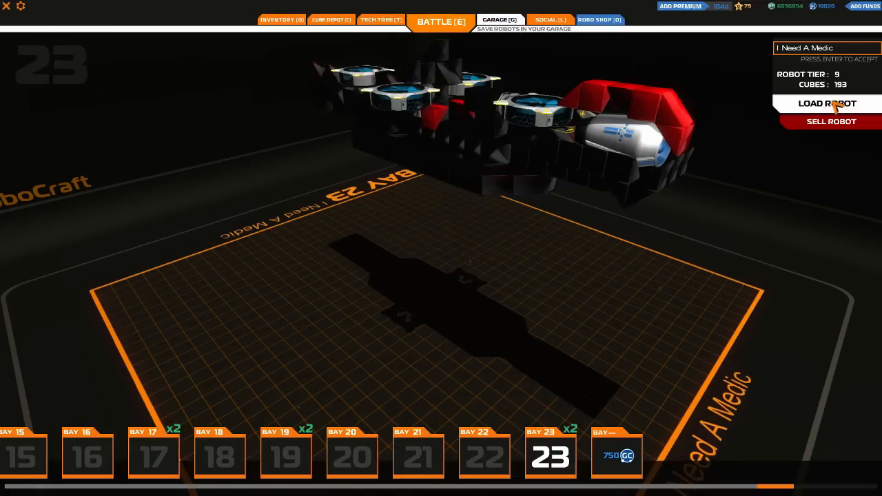
# Load the 193-cube Bay 23 medic robot to keep building its red armor
pyautogui.click(827, 104)
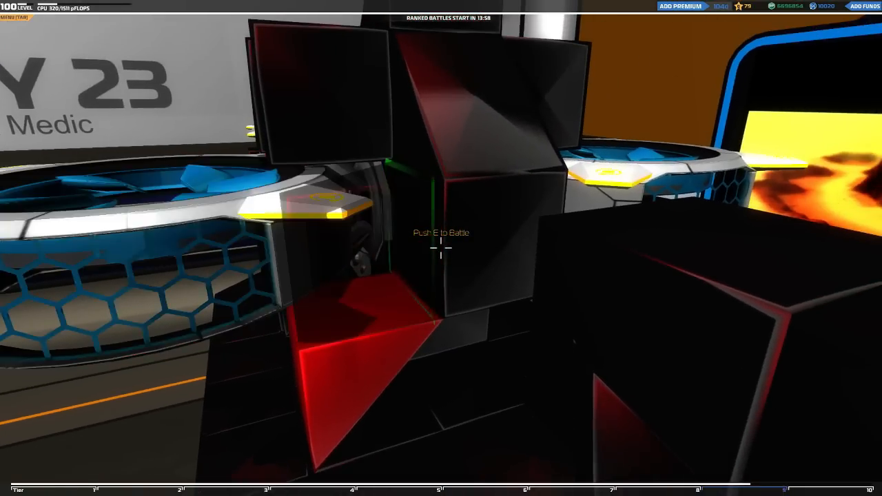
pyautogui.moveTo(441, 249)
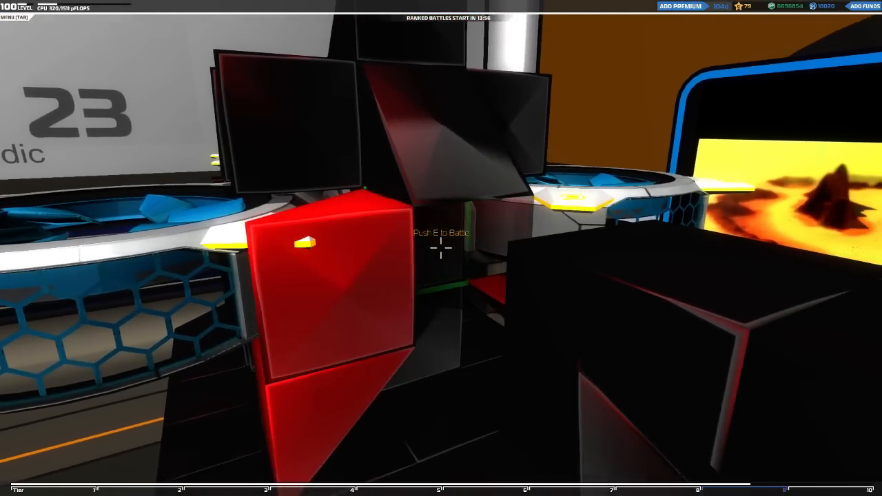
pyautogui.moveTo(441, 248)
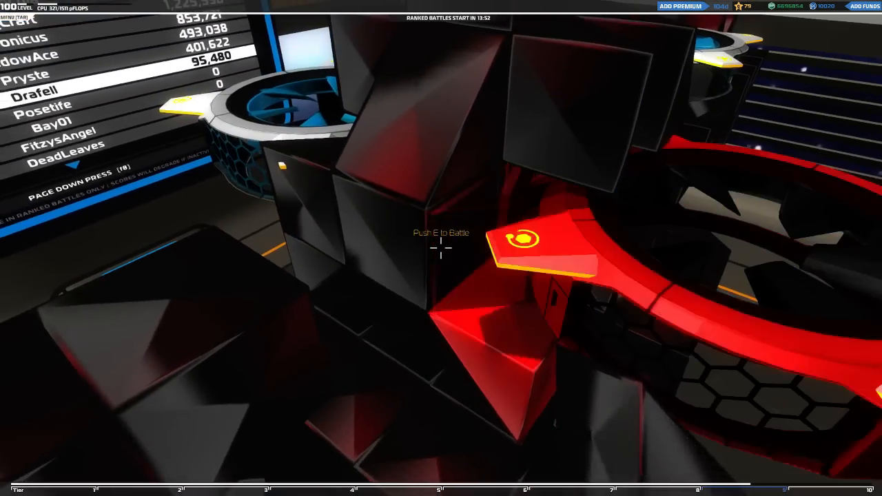
pyautogui.moveTo(442, 248)
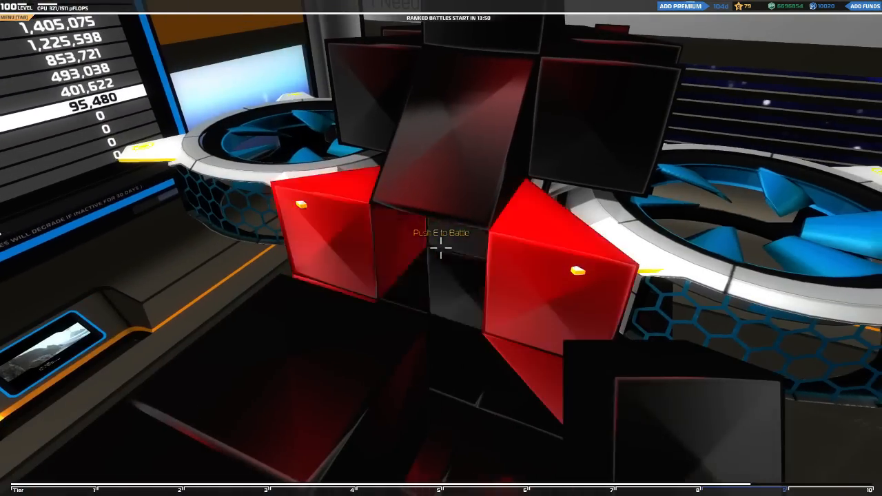